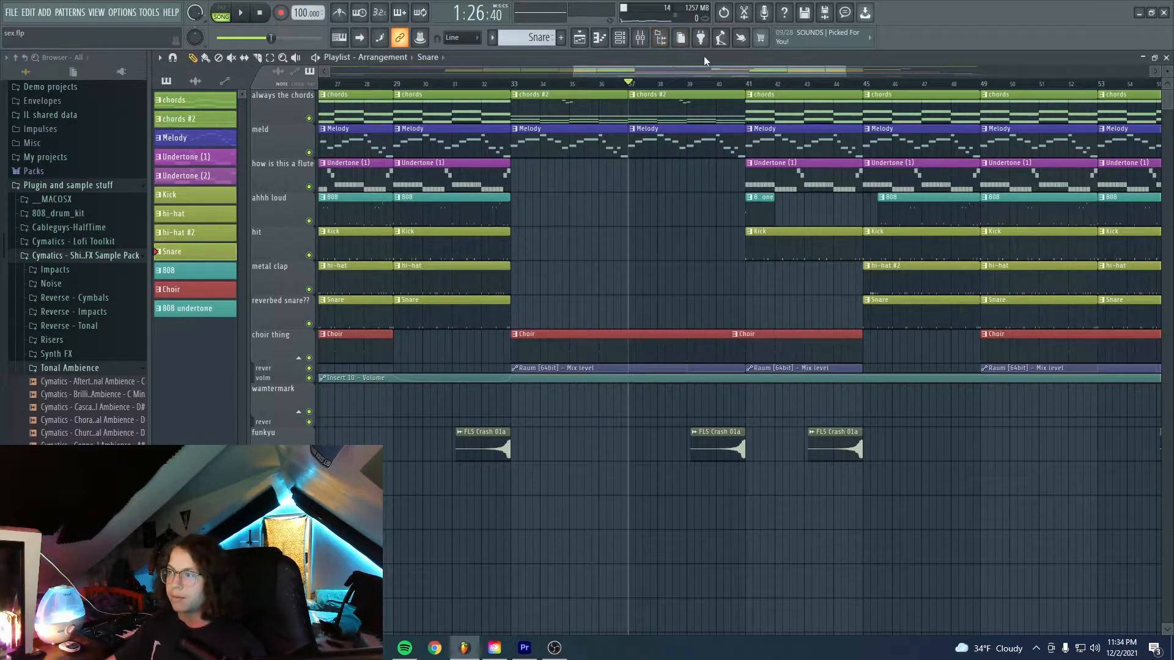
# Show the File menu's commands and recent projects over the sex.flp arrangement
pyautogui.click(11, 12)
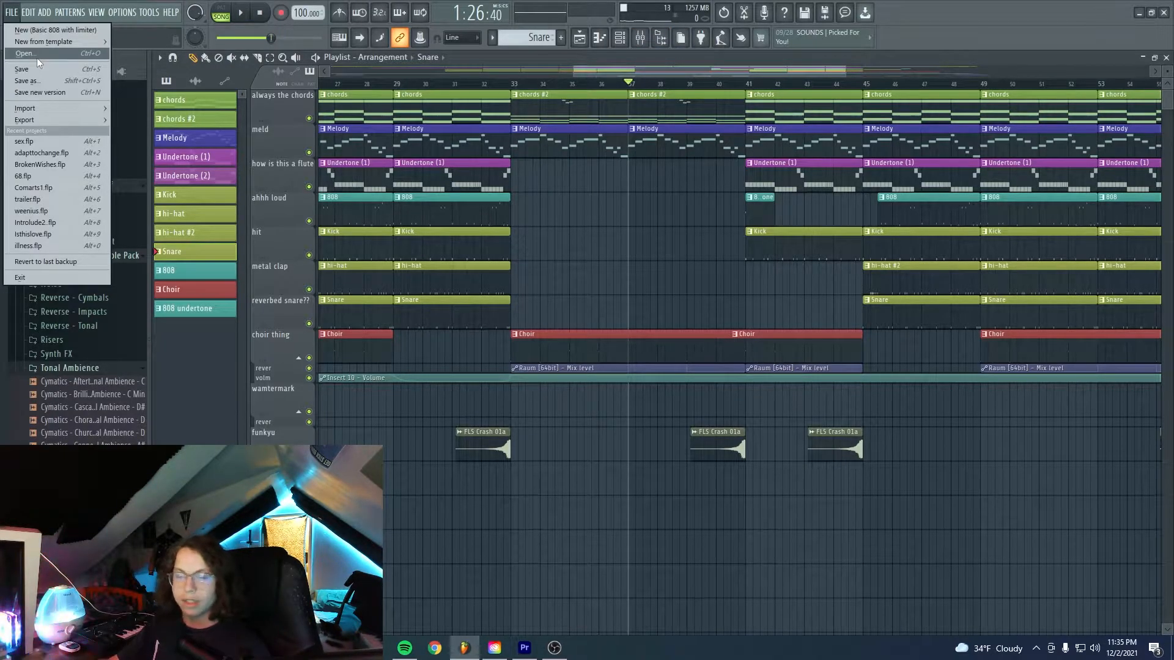